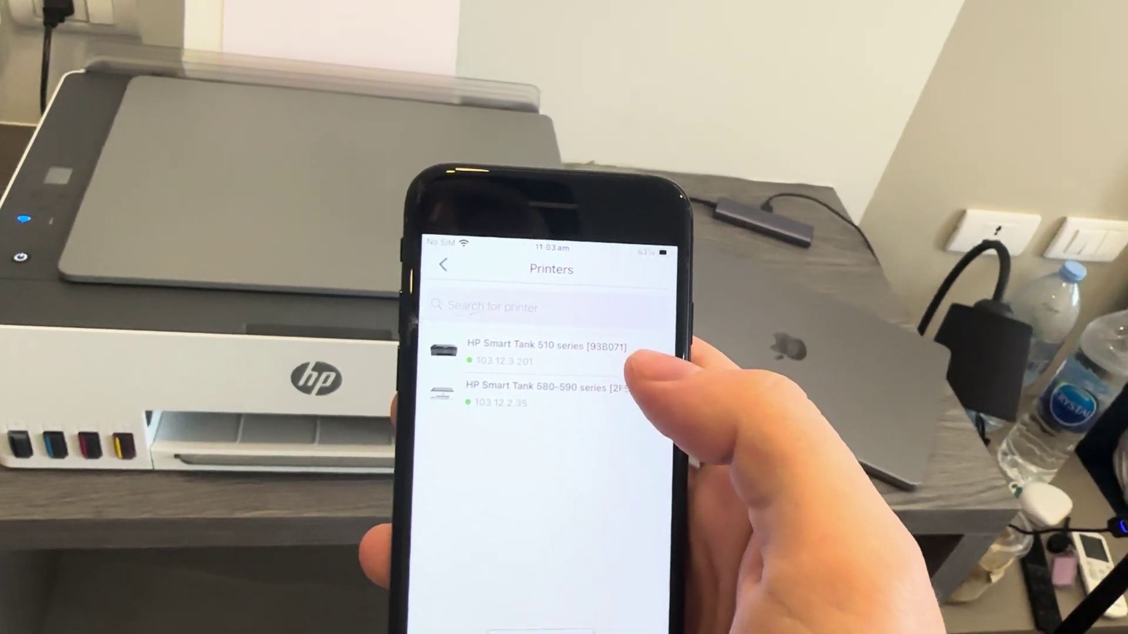
- Select the HP Smart Tank 580-590 series printer from the Printers list
left_click(519, 382)
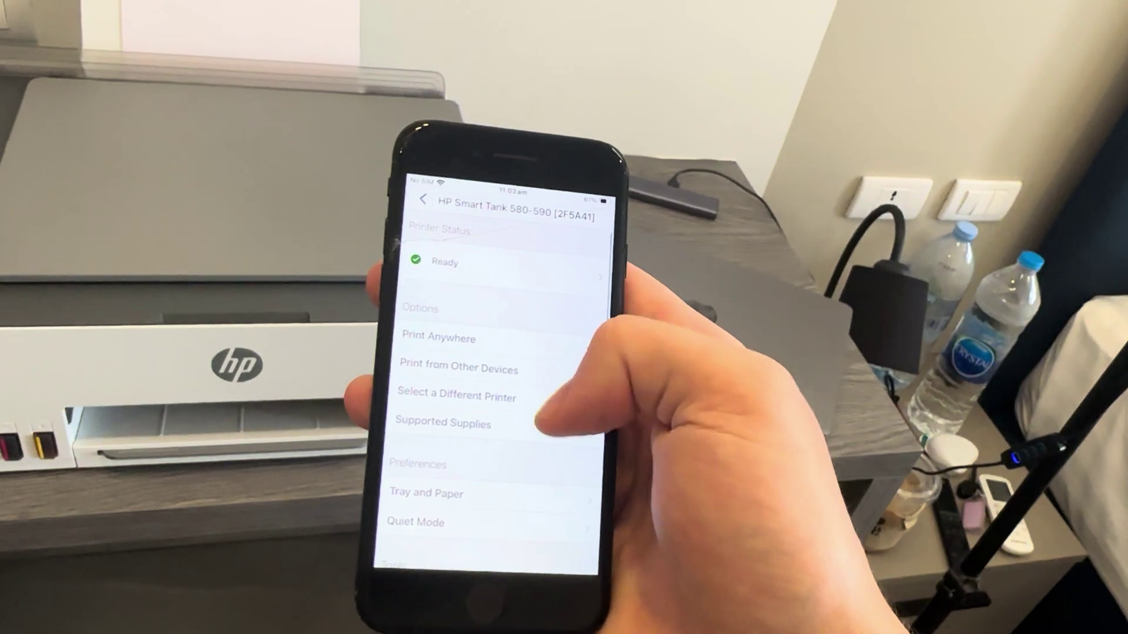
- Scroll the printer settings page down to the Tools and Advanced sections
scroll("up", 3)
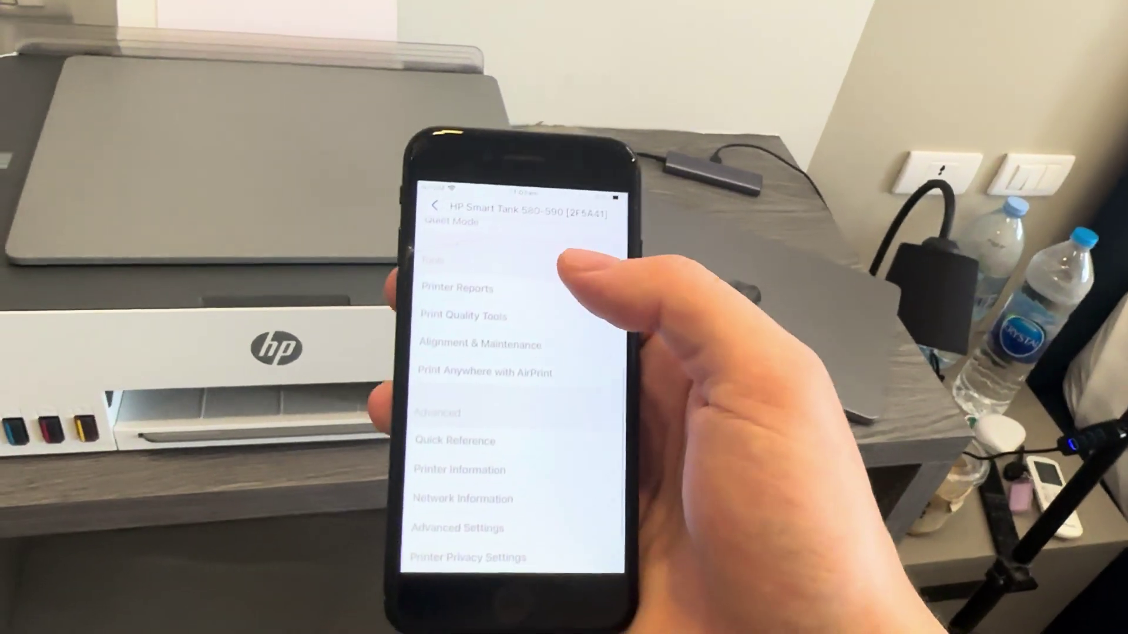